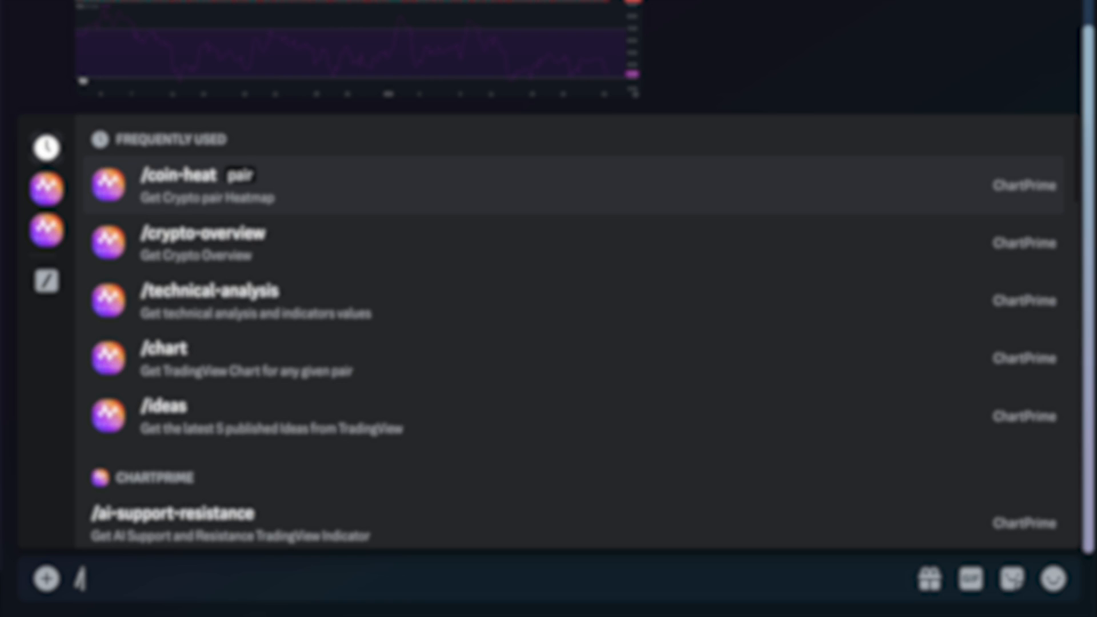
Choose Crypto as the category and pick a timeframe in the bot's command options
{"action": "scroll", "scroll_direction": "down", "scroll_amount": 3}
{"action": "type", "text": "technical-analysis"}
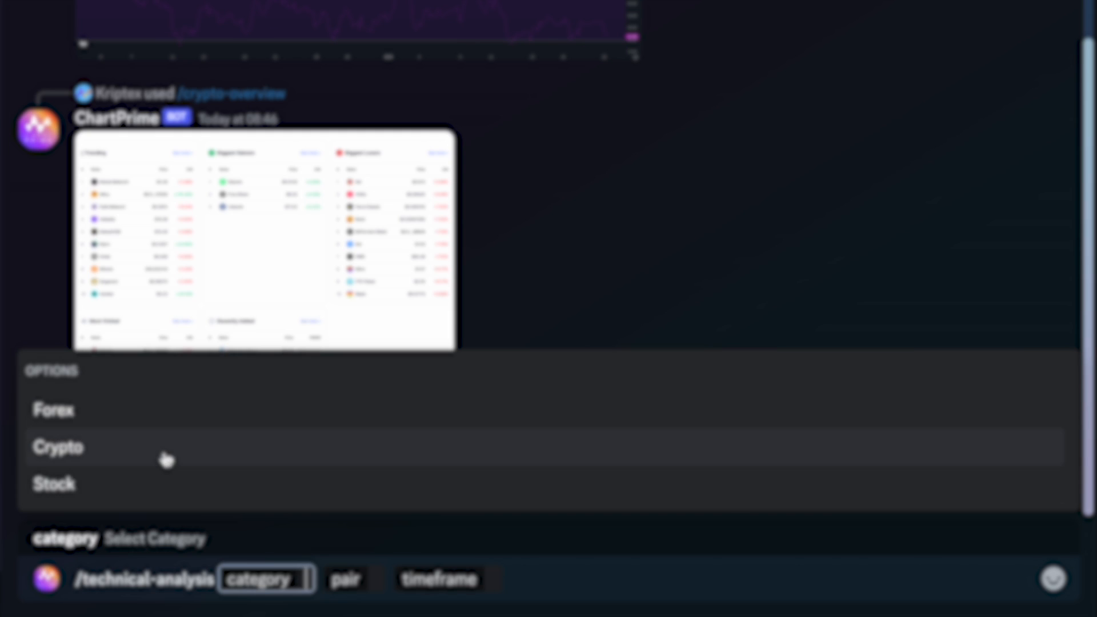
{"action": "left_click", "coordinate": [57, 446]}
{"action": "type", "text": "BTCUSDT"}
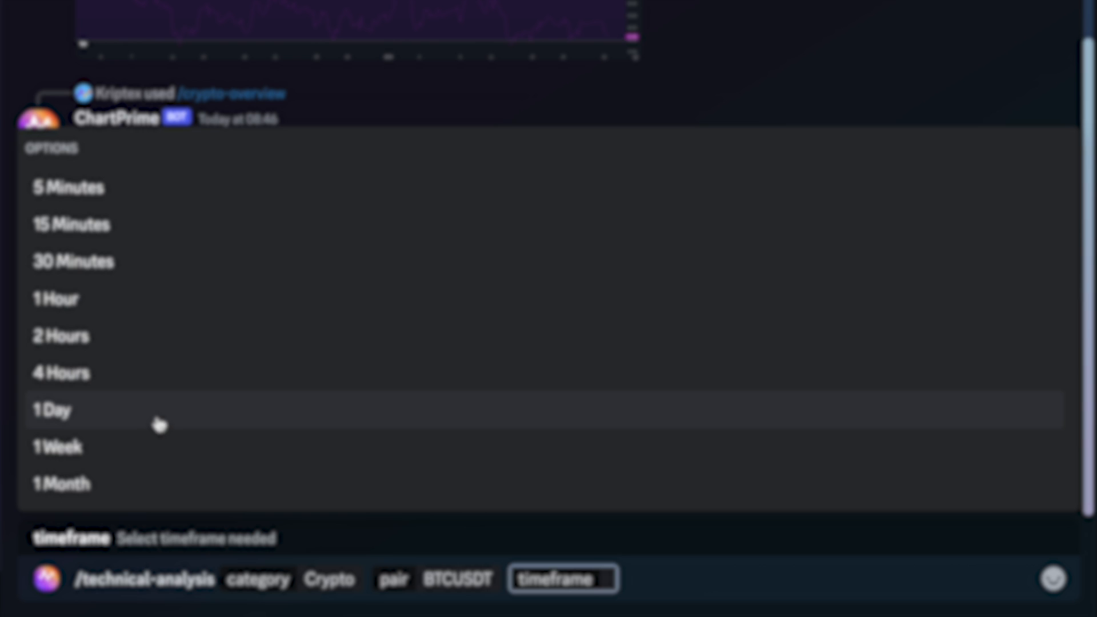
{"action": "left_click", "coordinate": [50, 411]}
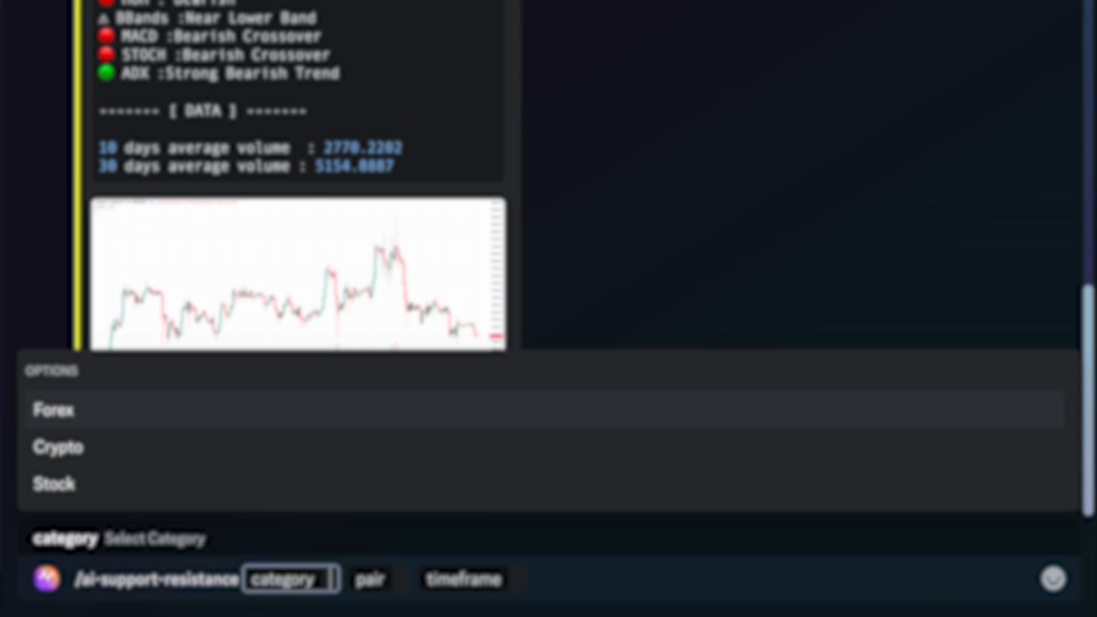
{"action": "left_click", "coordinate": [57, 446]}
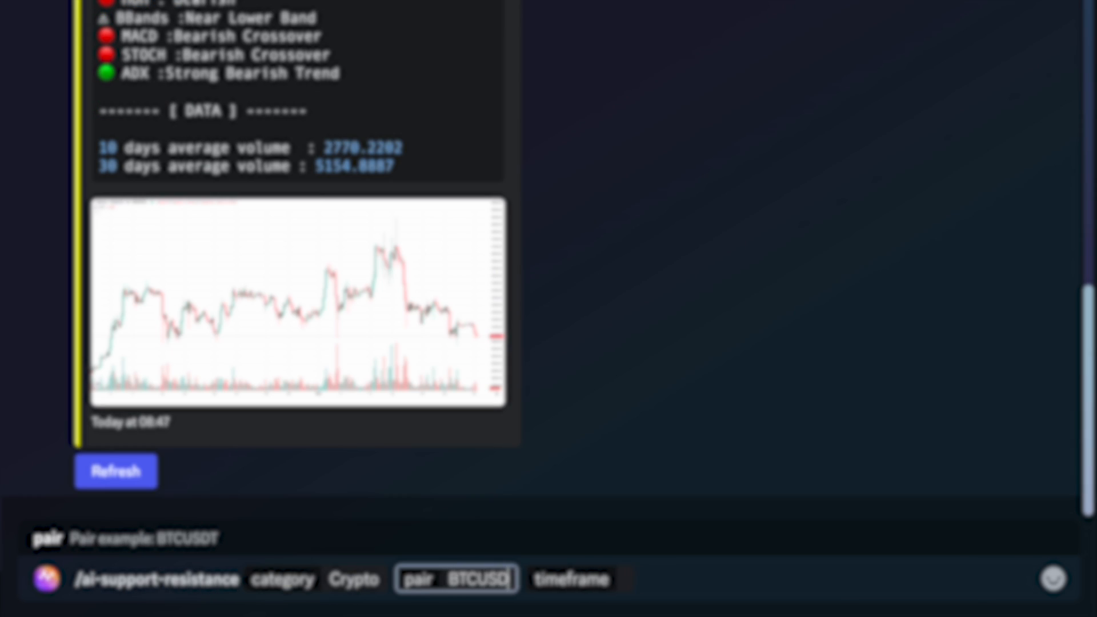
Compose a /chart command for BTCUSDT with a 4 Hours timeframe and the RSI indicator
{"action": "type", "text": "/"}
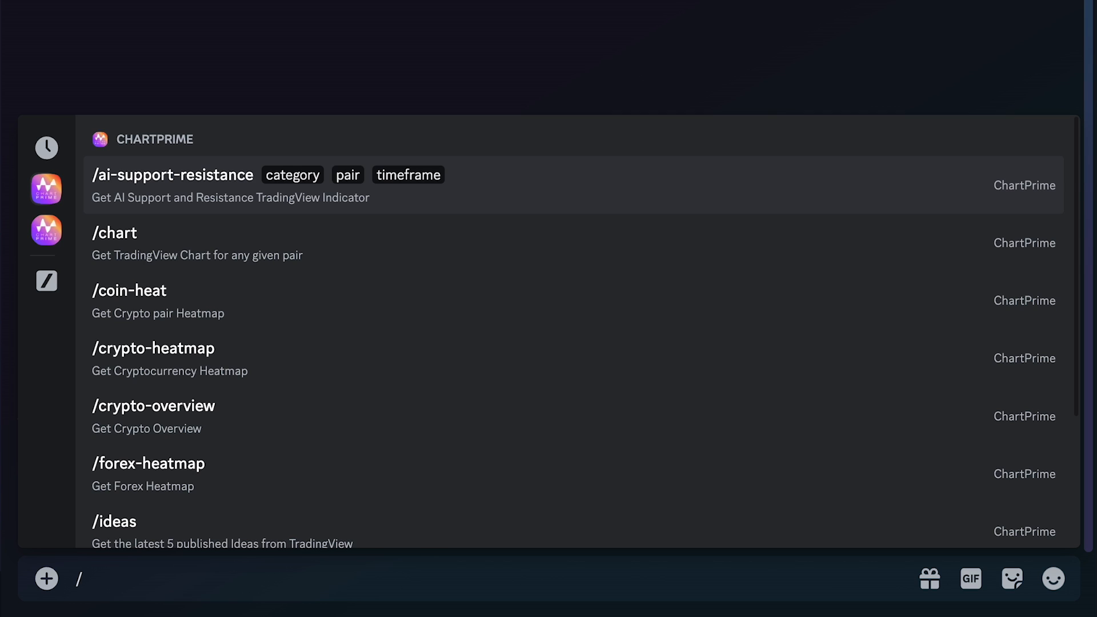
{"action": "mouse_move", "coordinate": [313, 269]}
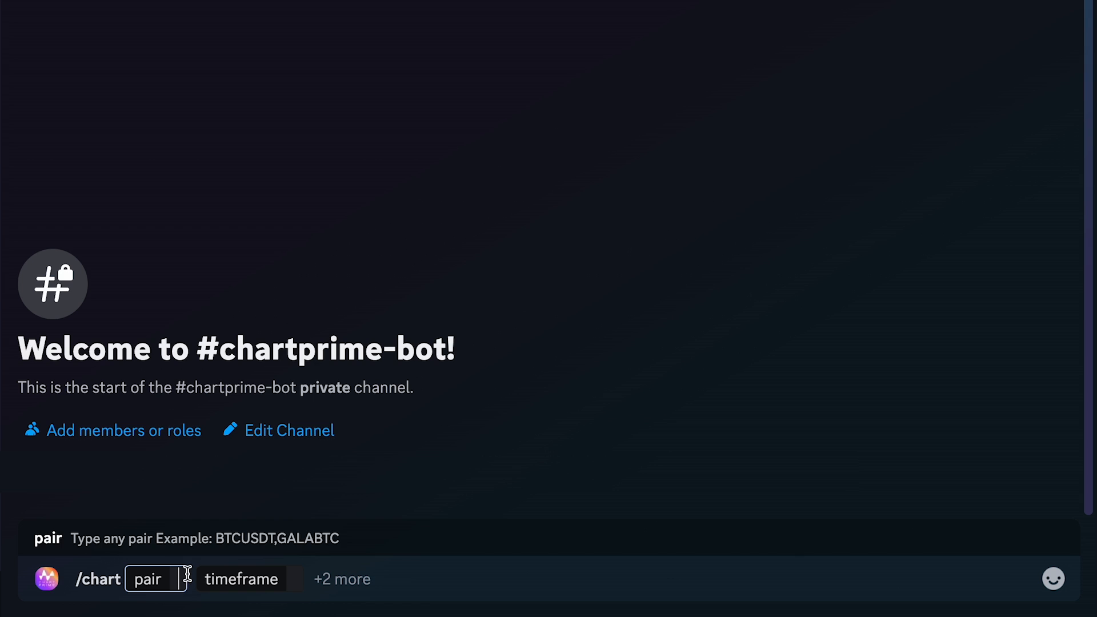
{"action": "type", "text": "BTC"}
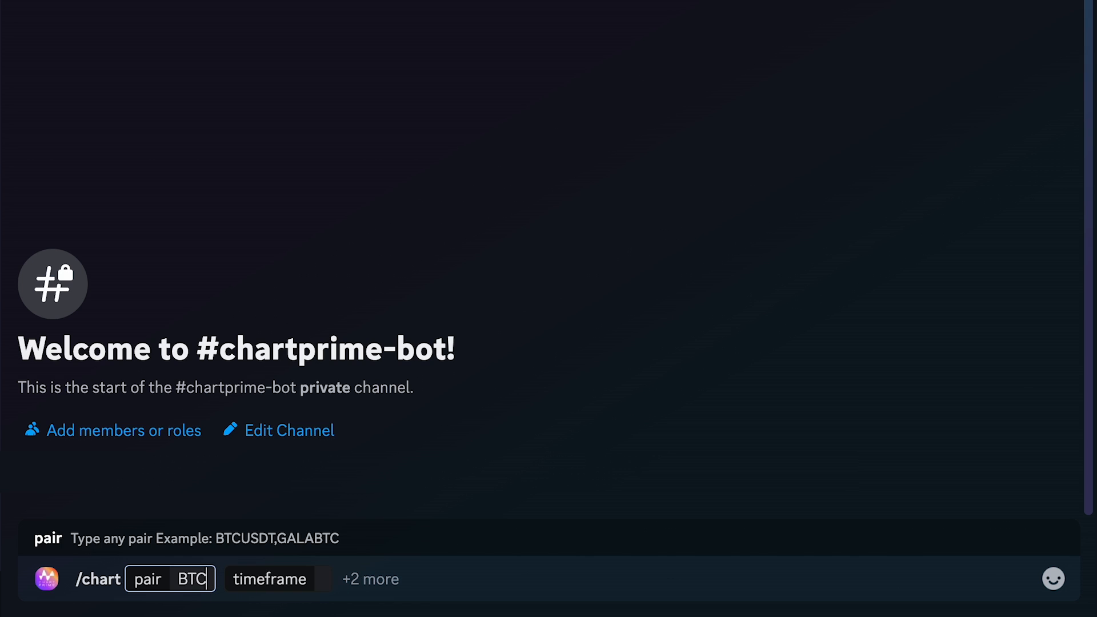
{"action": "type", "text": "USDT"}
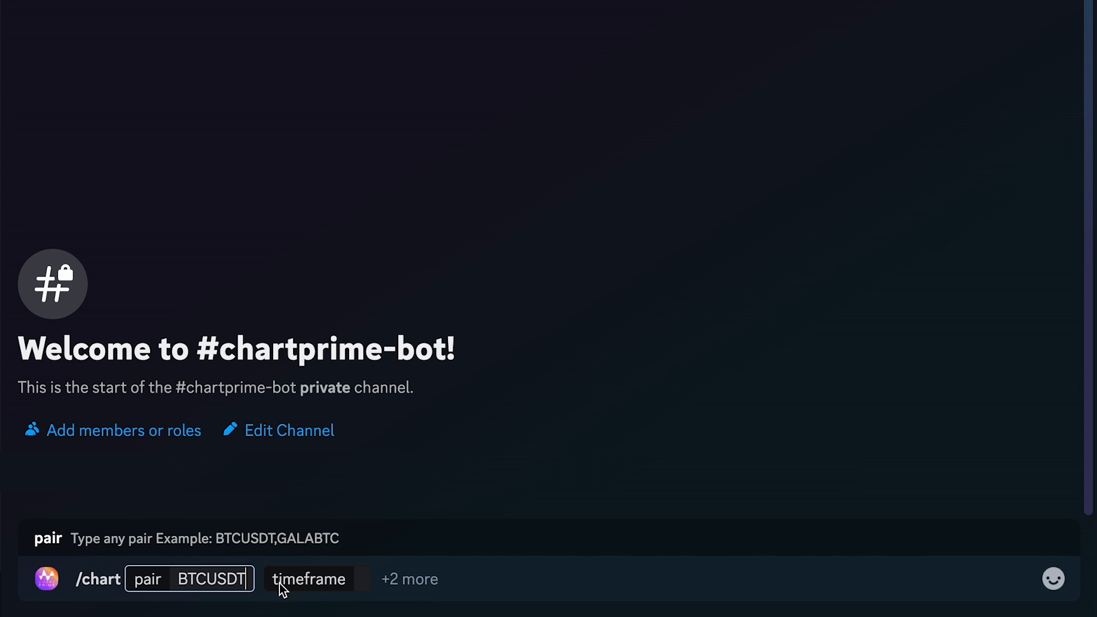
{"action": "left_click", "coordinate": [309, 579]}
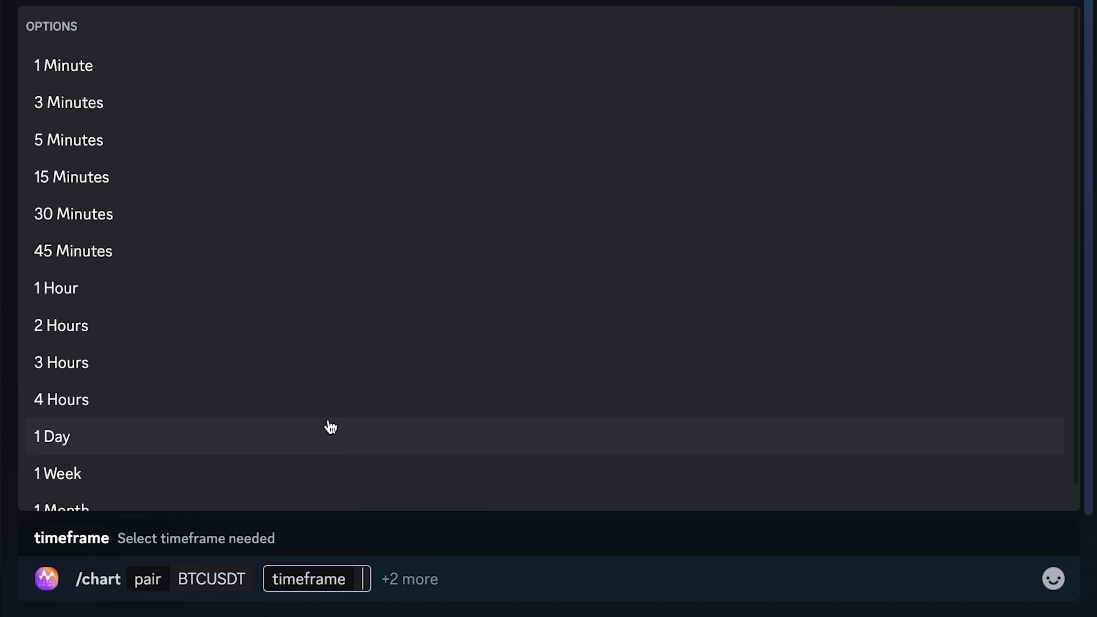
{"action": "left_click", "coordinate": [61, 399]}
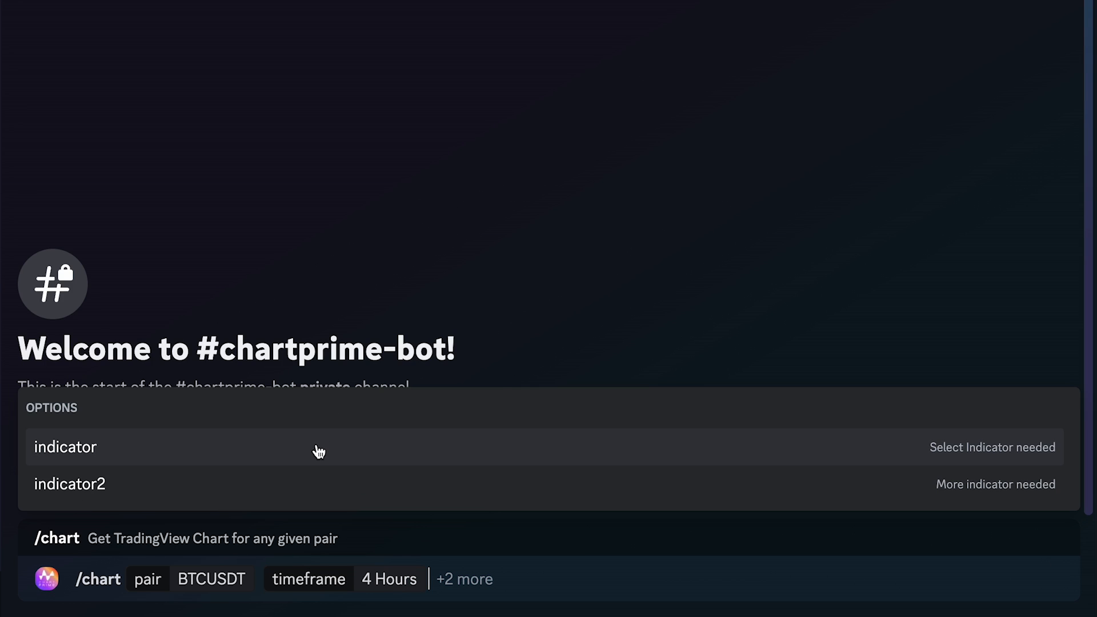
{"action": "left_click", "coordinate": [65, 447]}
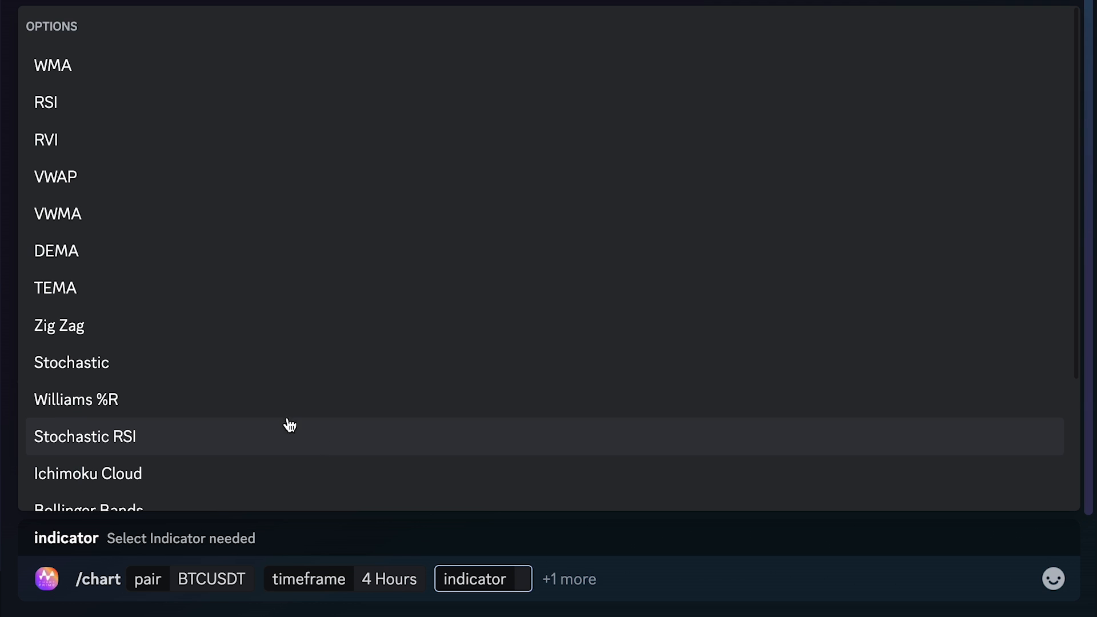
{"action": "mouse_move", "coordinate": [256, 355]}
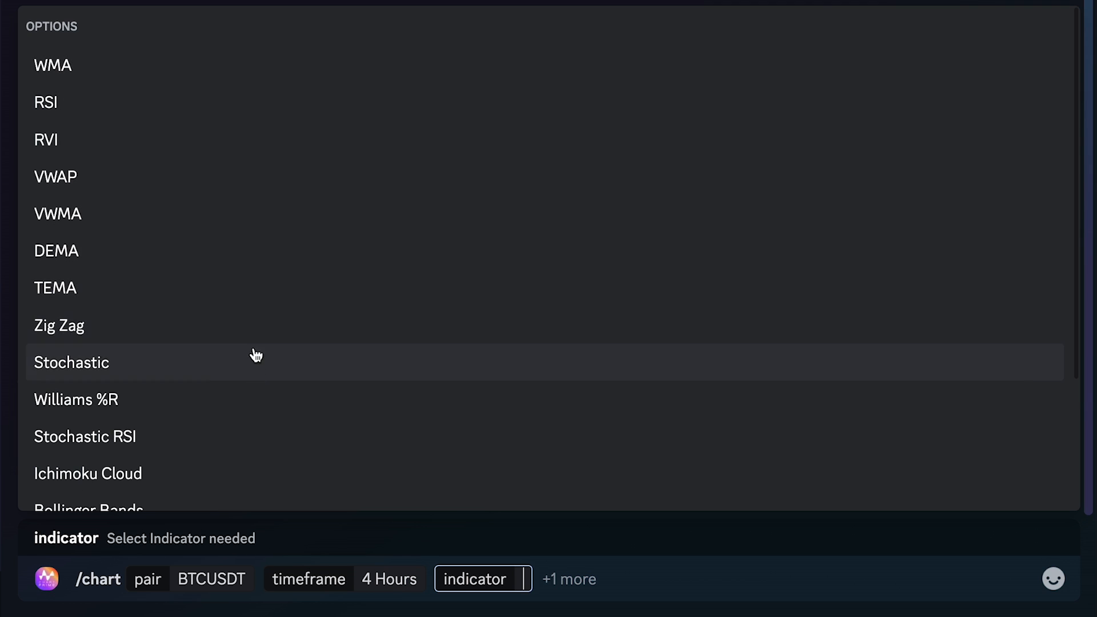
{"action": "scroll", "scroll_direction": "down", "scroll_amount": 3}
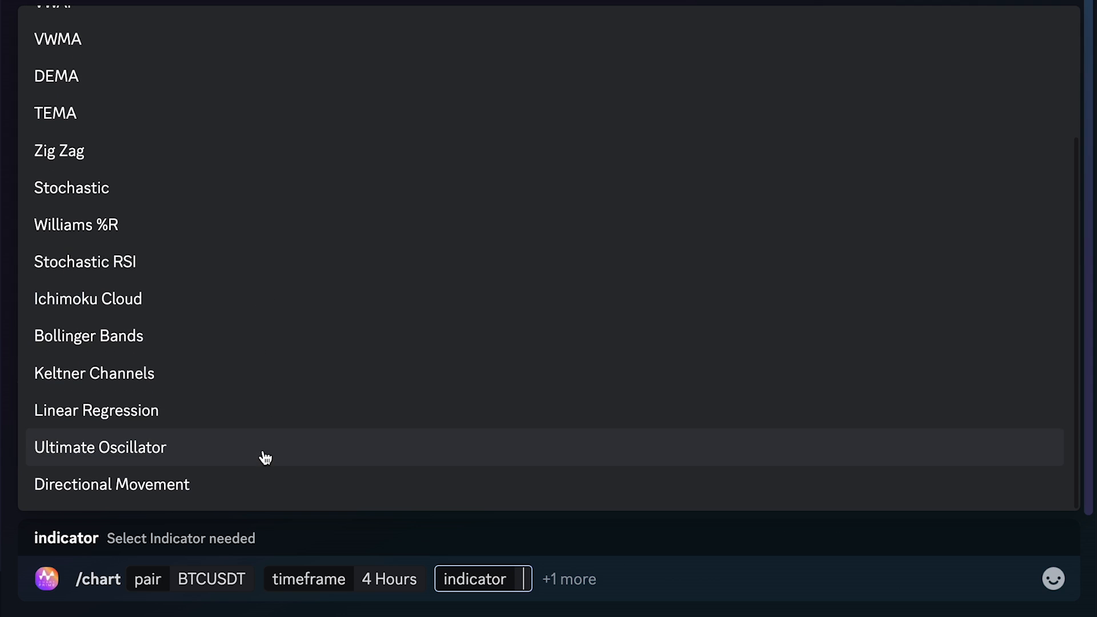
{"action": "scroll", "scroll_direction": "up", "scroll_amount": 3}
{"action": "type", "text": "RSI"}
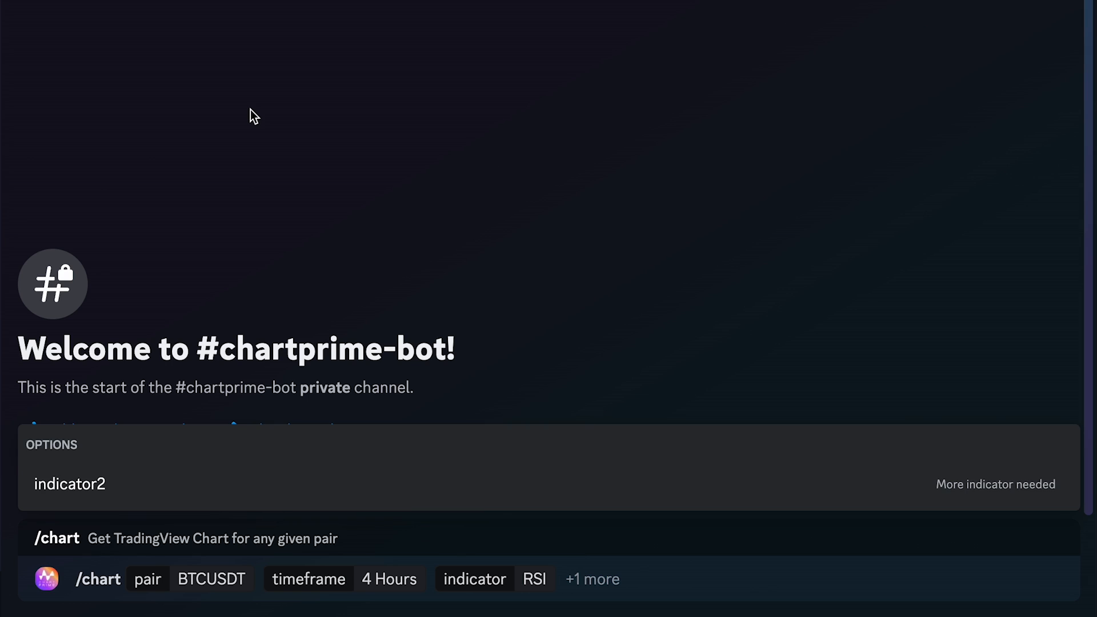
{"action": "mouse_move", "coordinate": [69, 492]}
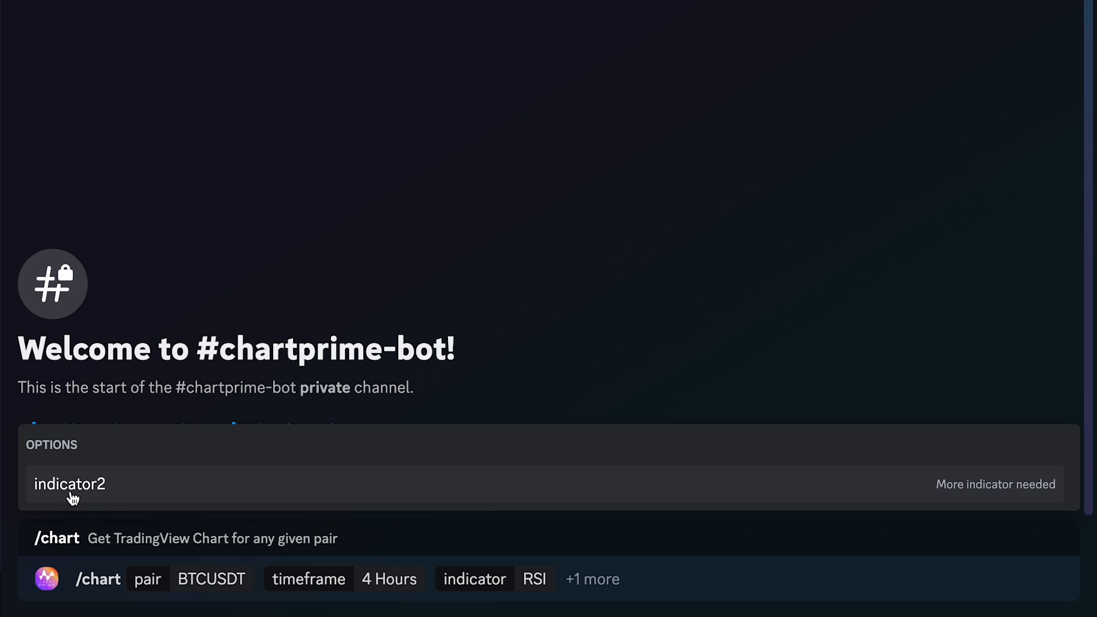
{"action": "mouse_move", "coordinate": [143, 495]}
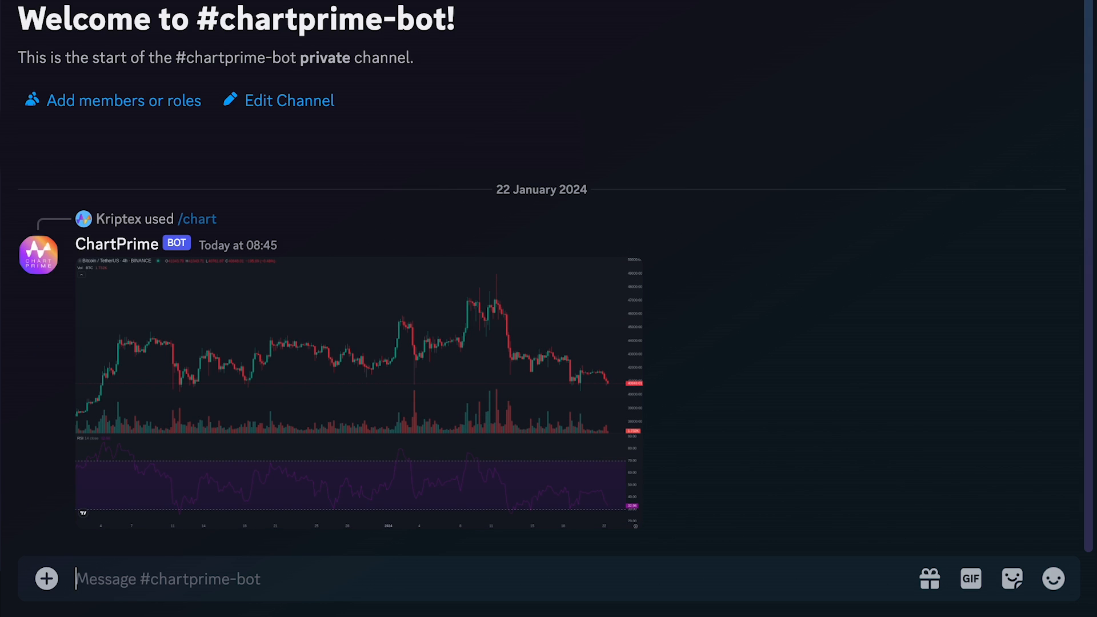
Scroll past the BTCUSDT 4h RSI chart to the crypto and stocks heatmap posts
{"action": "scroll", "scroll_direction": "down", "scroll_amount": 3}
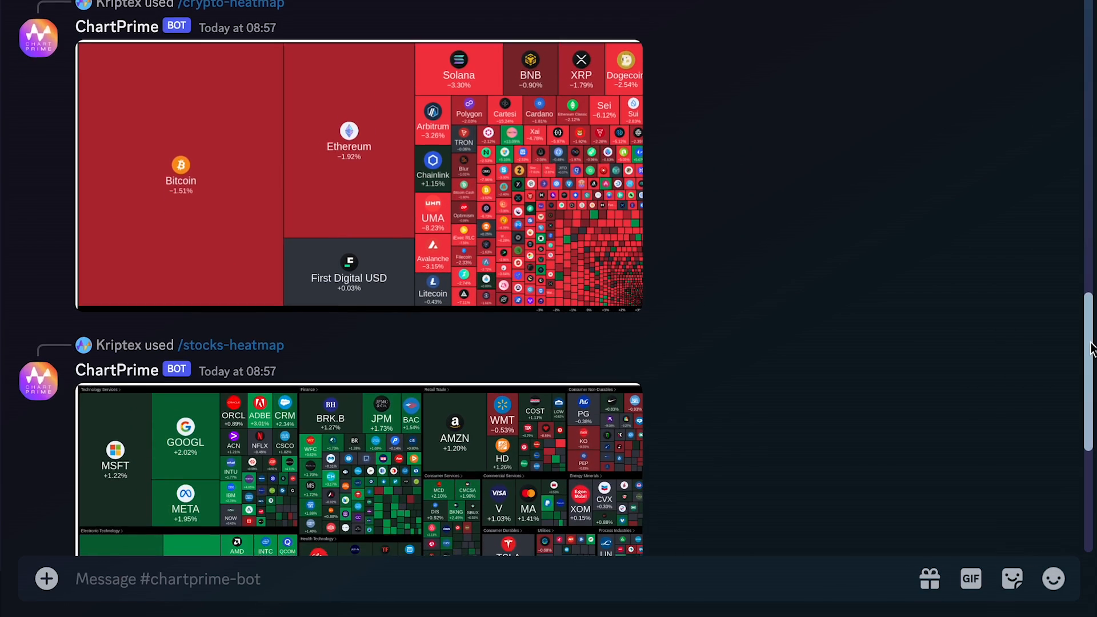
{"action": "scroll", "scroll_direction": "down", "scroll_amount": 3}
{"action": "type", "text": "/crypto-overview"}
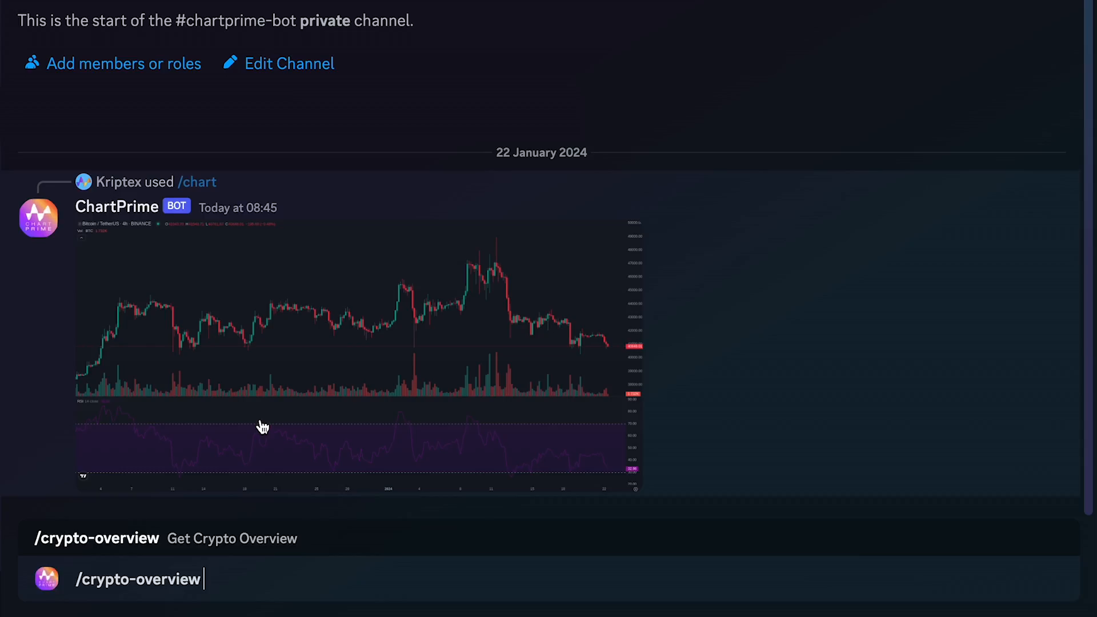
Send /crypto-overview for the Trending and Gainers/Losers tables, then bring up the command list
{"action": "key", "text": "Return"}
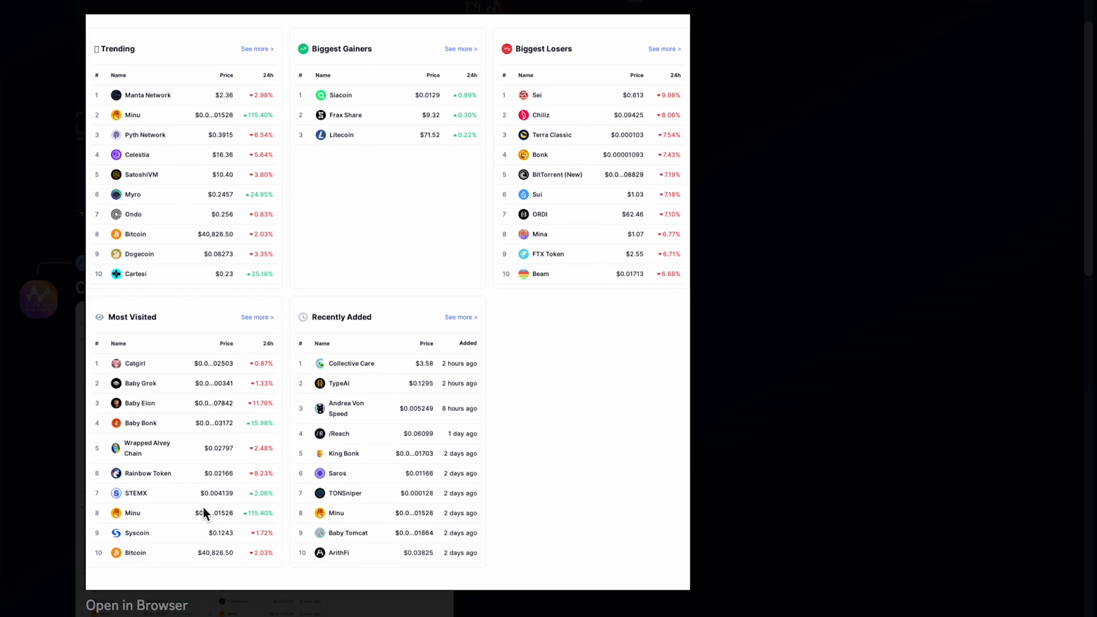
{"action": "mouse_move", "coordinate": [10, 535]}
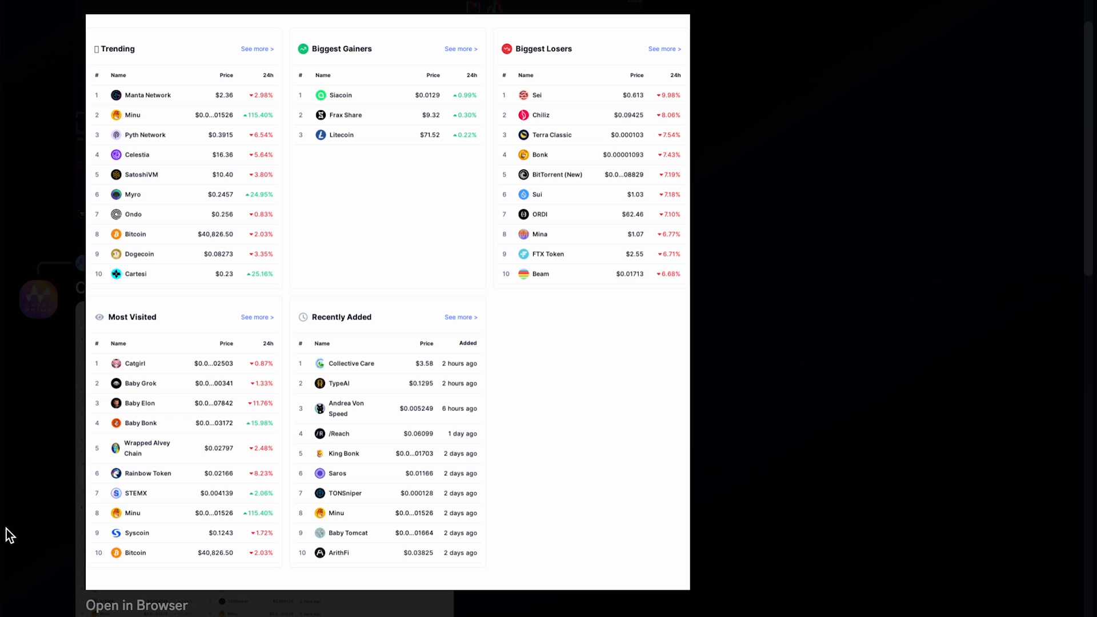
{"action": "type", "text": "/"}
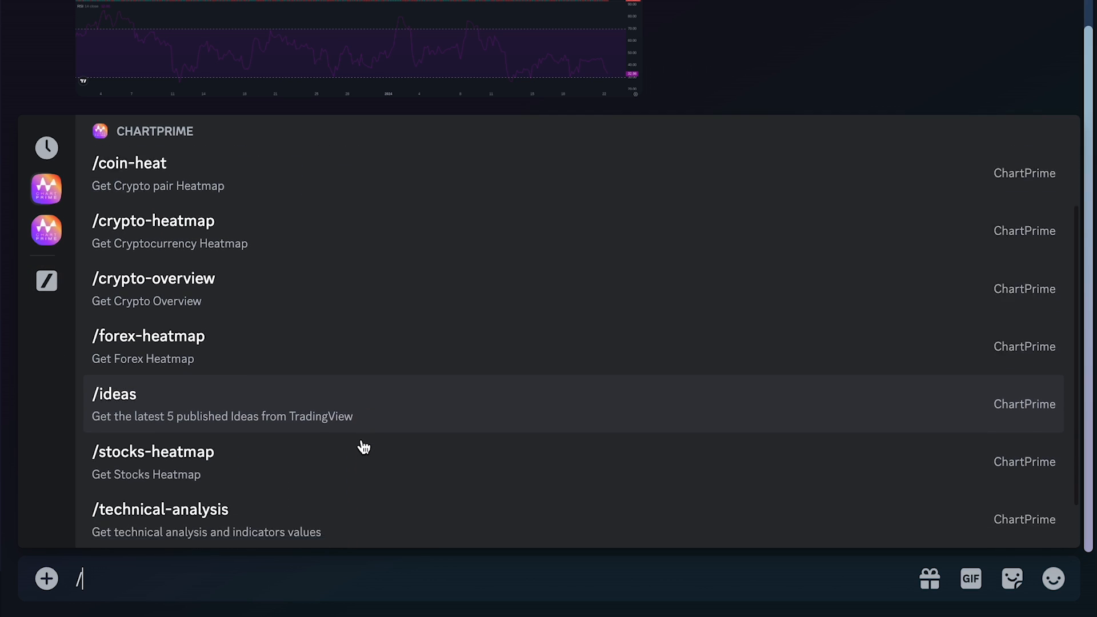
Run /technical-analysis for Crypto BTCUSDT with a chosen timeframe
{"action": "scroll", "scroll_direction": "down", "scroll_amount": 3}
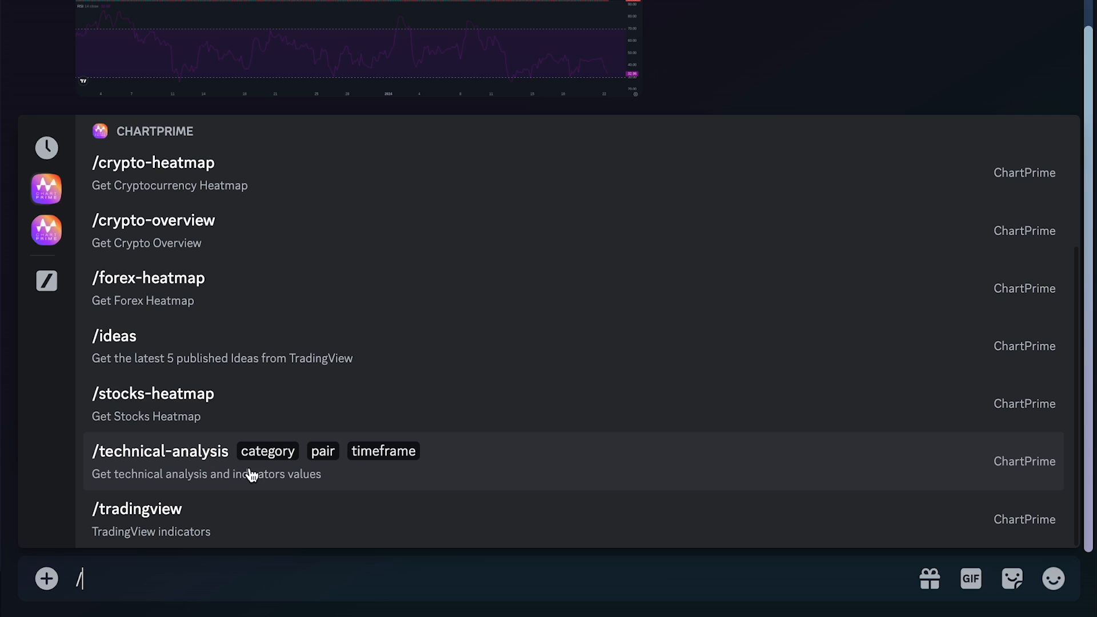
{"action": "left_click", "coordinate": [159, 450]}
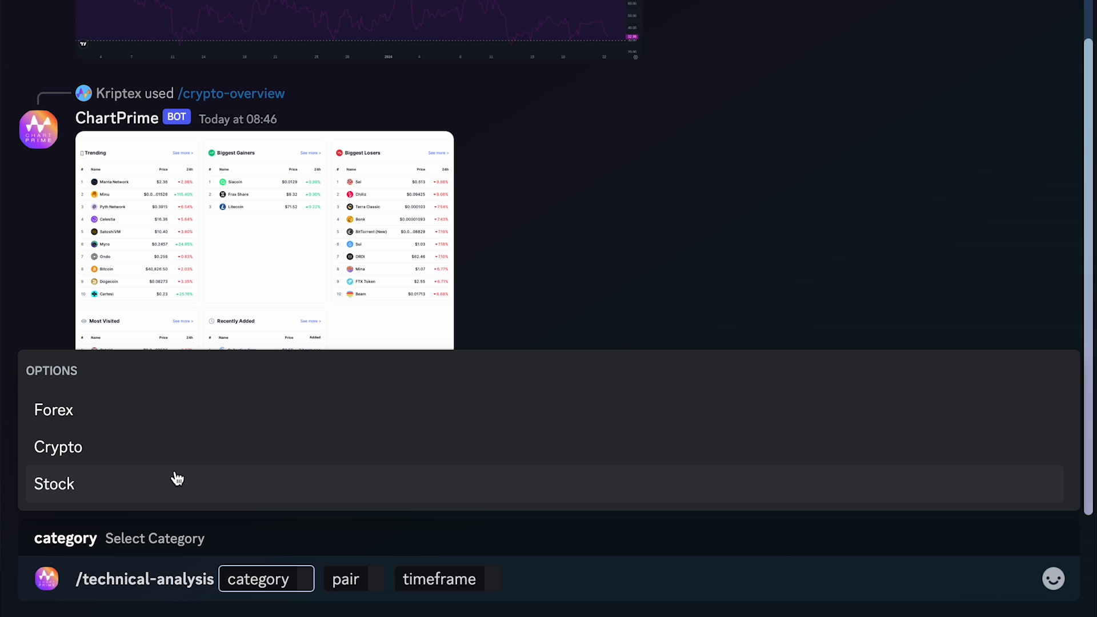
{"action": "left_click", "coordinate": [58, 446]}
{"action": "type", "text": "BTCUSDT"}
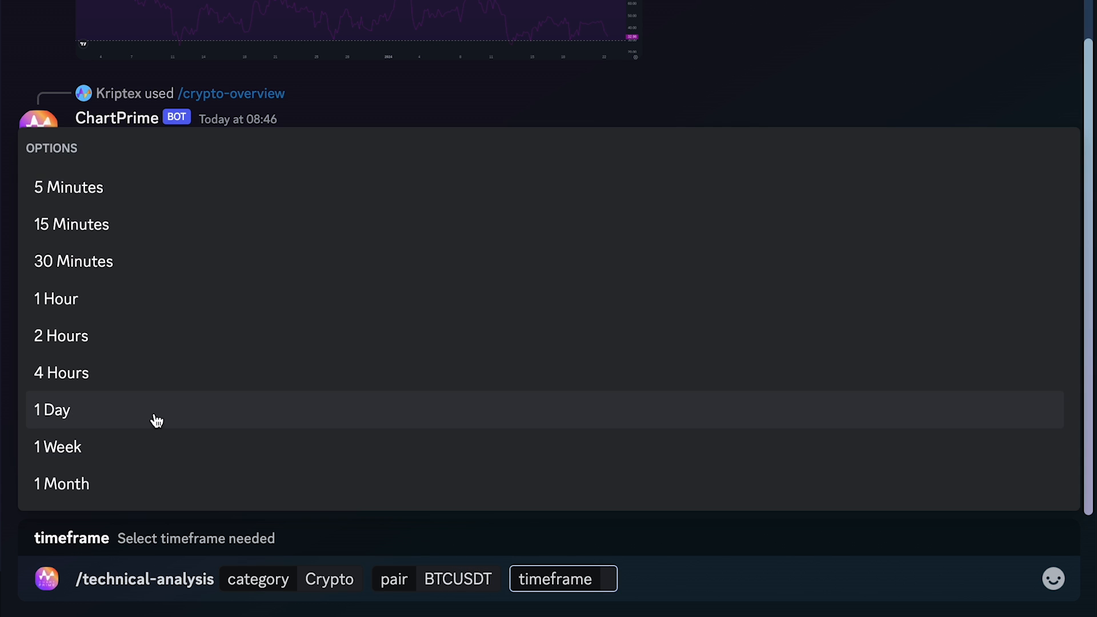
{"action": "left_click", "coordinate": [52, 410]}
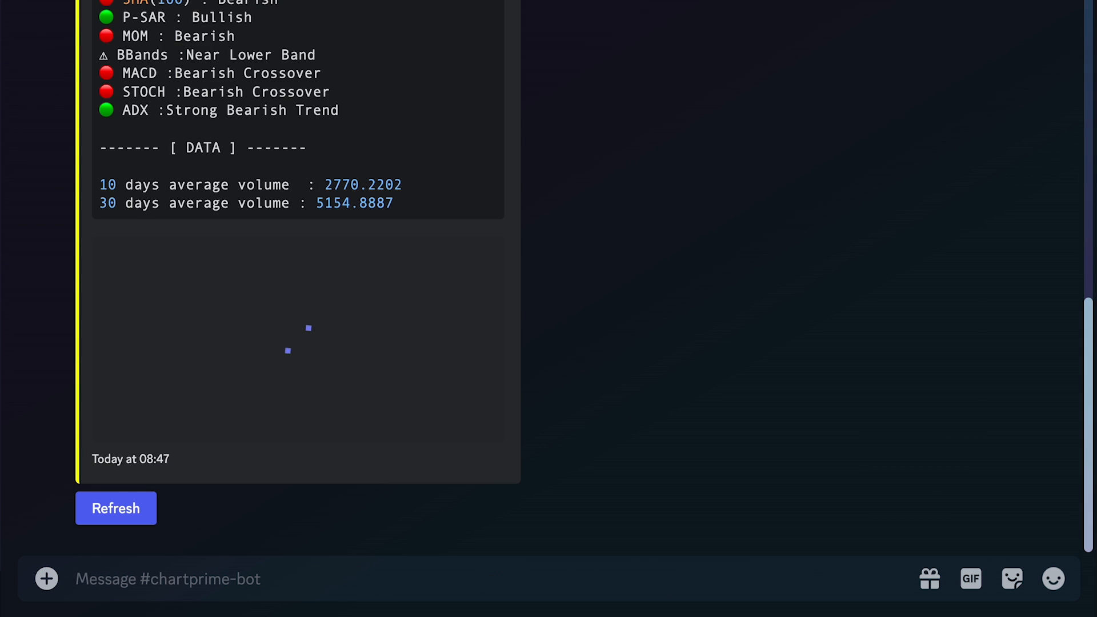
{"action": "scroll", "scroll_direction": "up", "scroll_amount": 3}
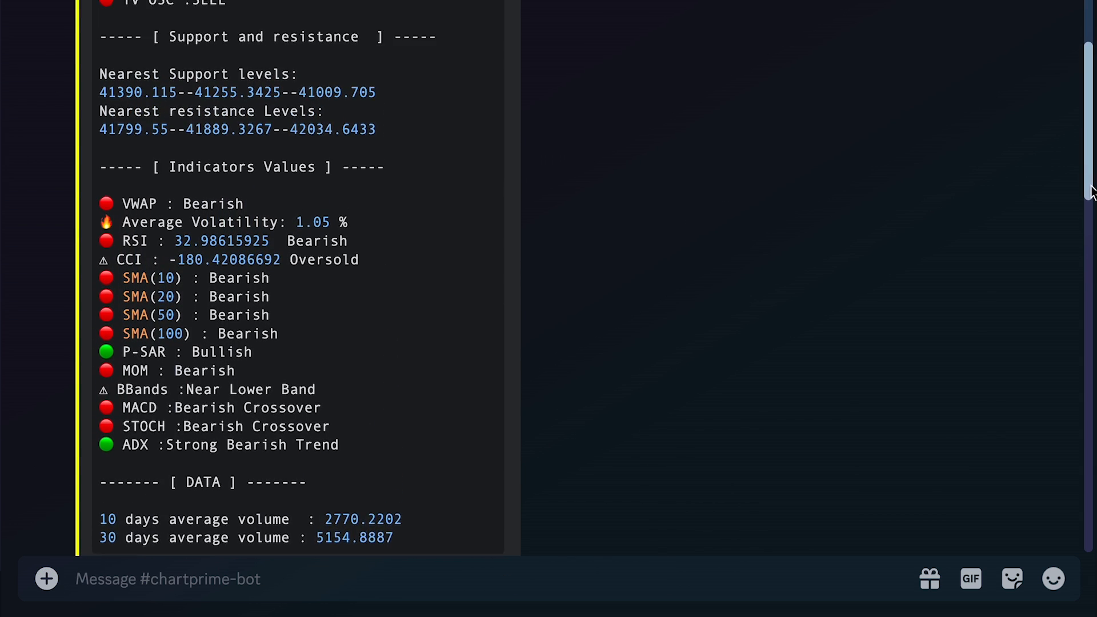
{"action": "scroll", "scroll_direction": "up", "scroll_amount": 3}
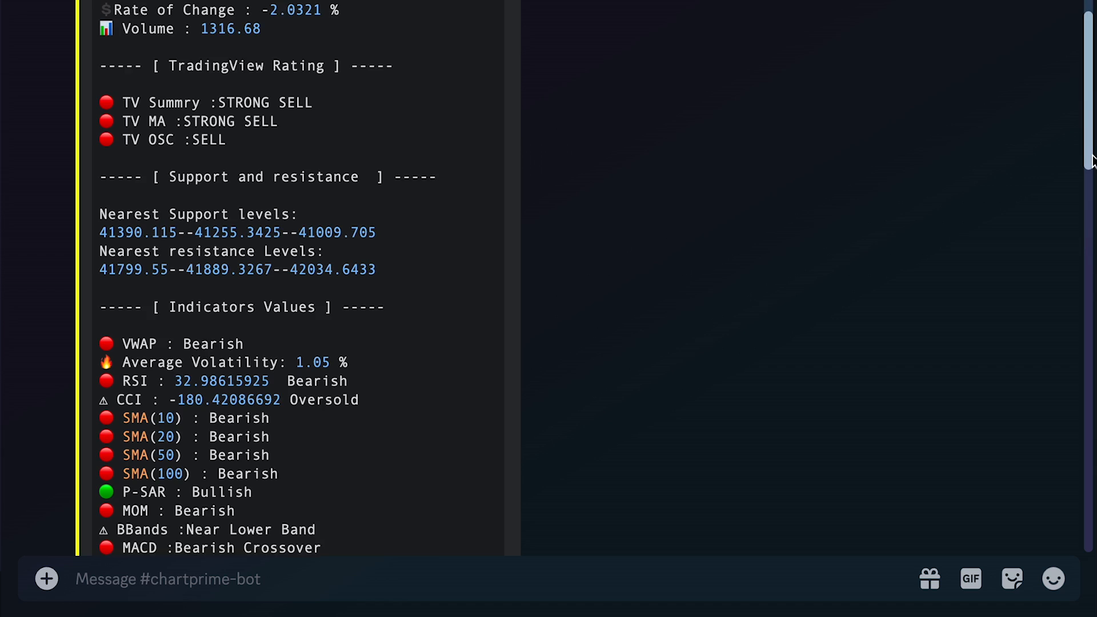
{"action": "scroll", "scroll_direction": "down", "scroll_amount": 3}
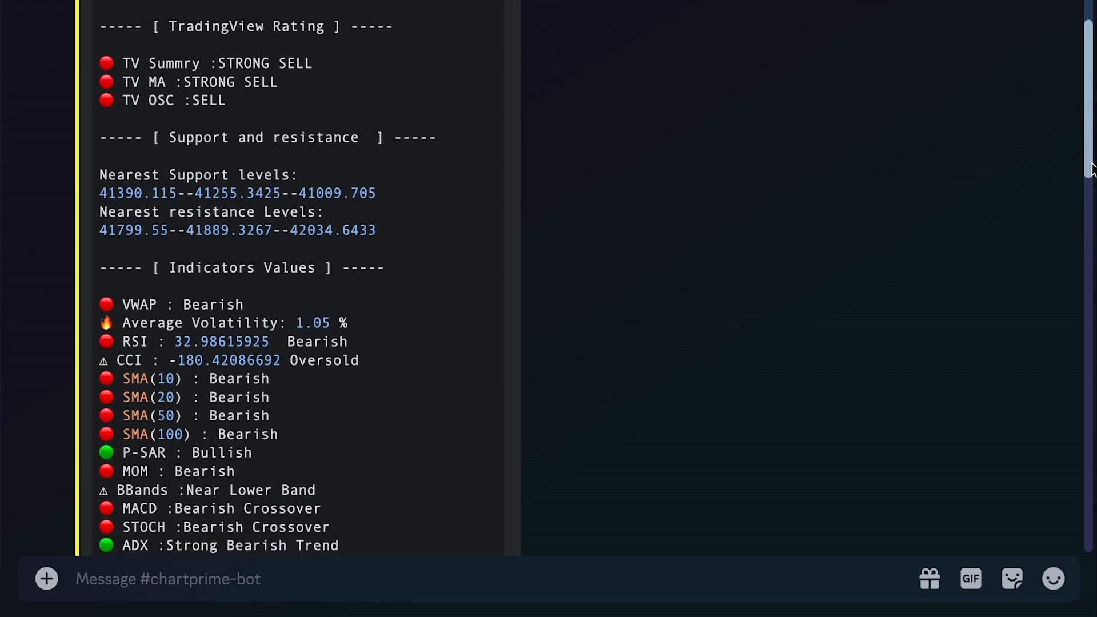
{"action": "scroll", "scroll_direction": "down", "scroll_amount": 3}
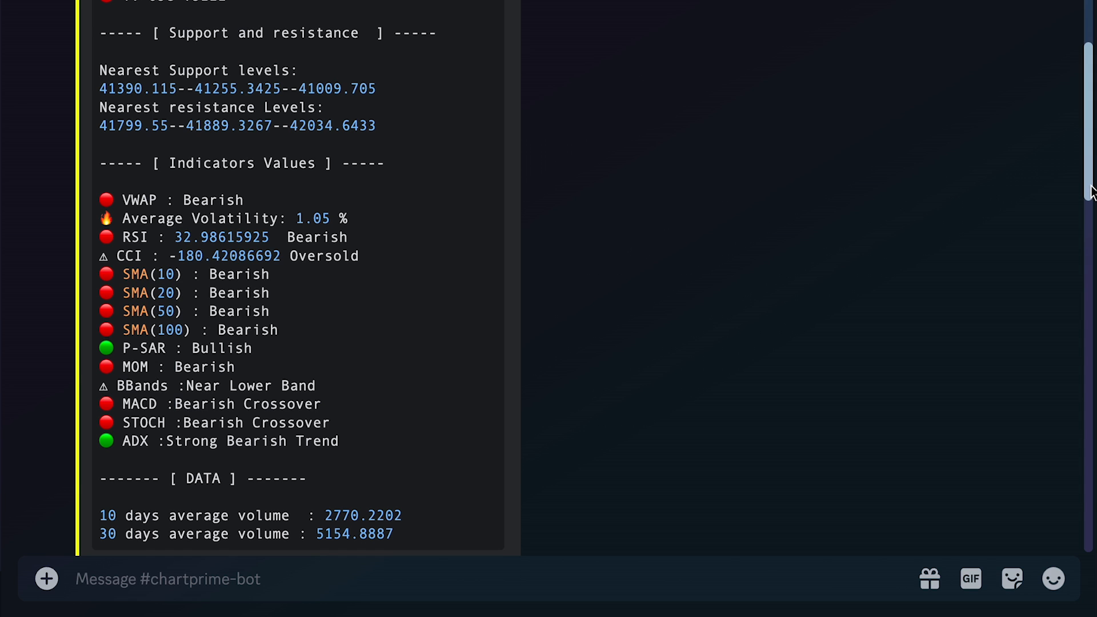
Start a slash command and view the report's Bitcoin/USD 4-hour chart full-size
{"action": "type", "text": "/"}
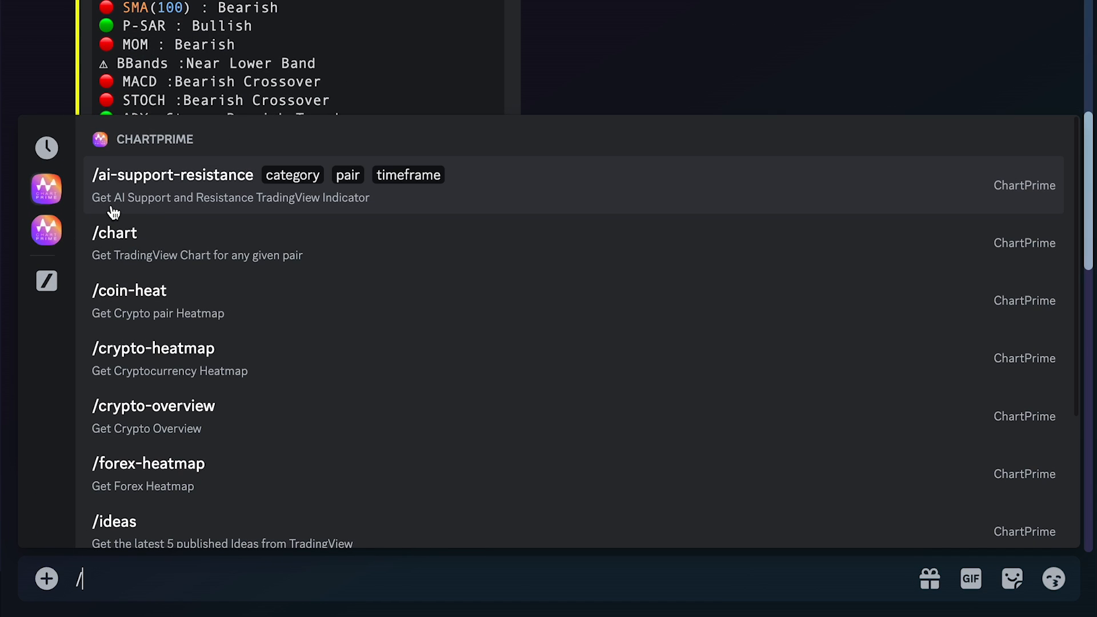
{"action": "mouse_move", "coordinate": [268, 210]}
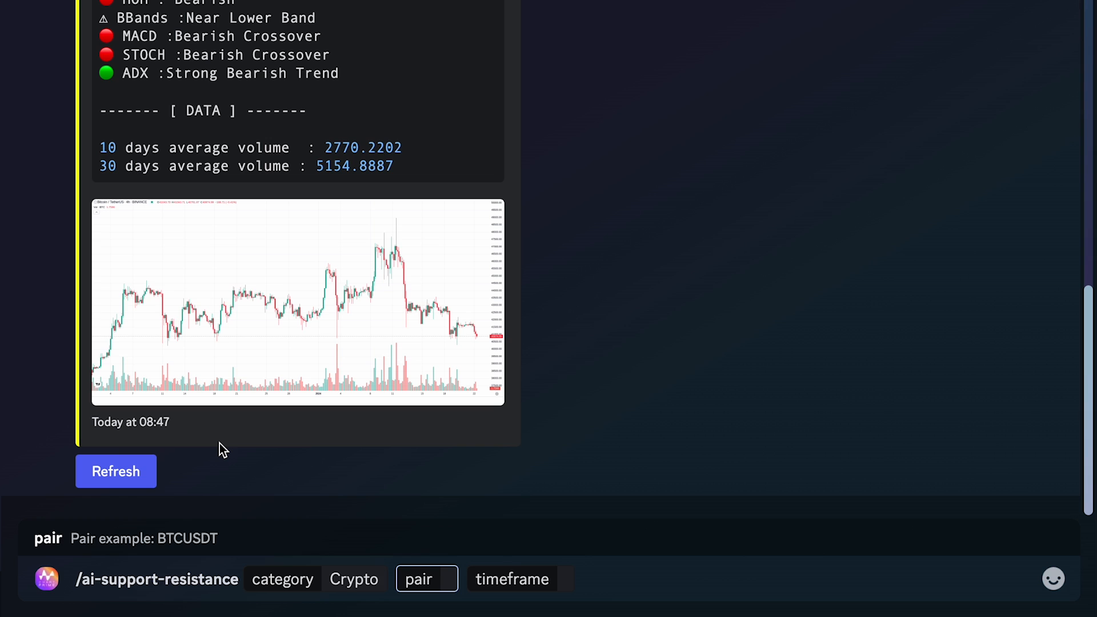
{"action": "left_click", "coordinate": [512, 579]}
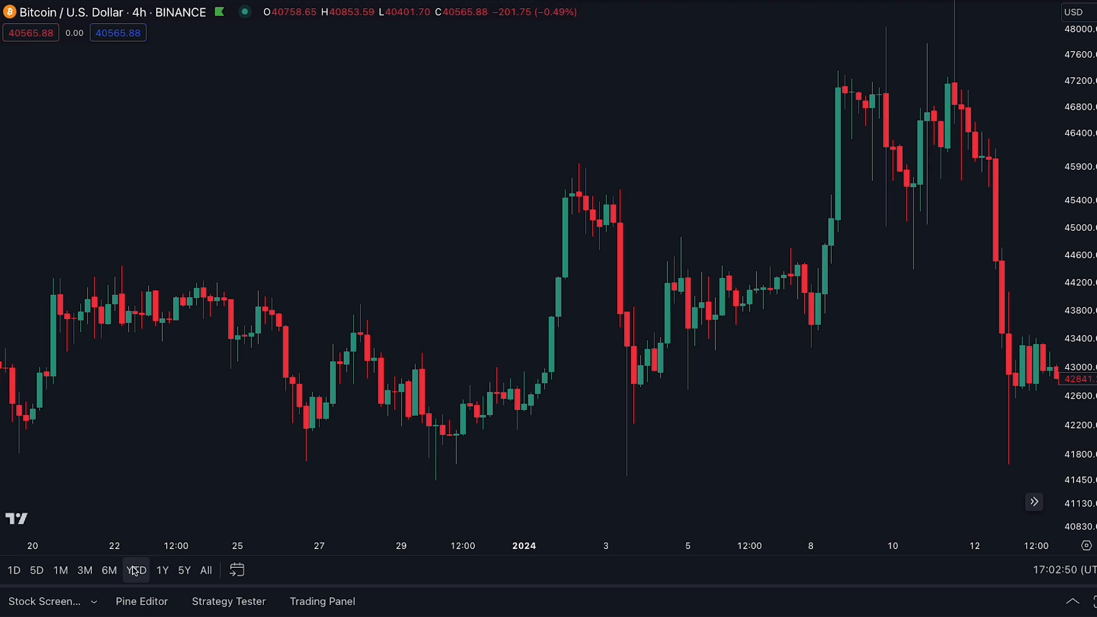
Open the script editor below the chart and click into the right-hand panel
{"action": "left_click", "coordinate": [141, 600]}
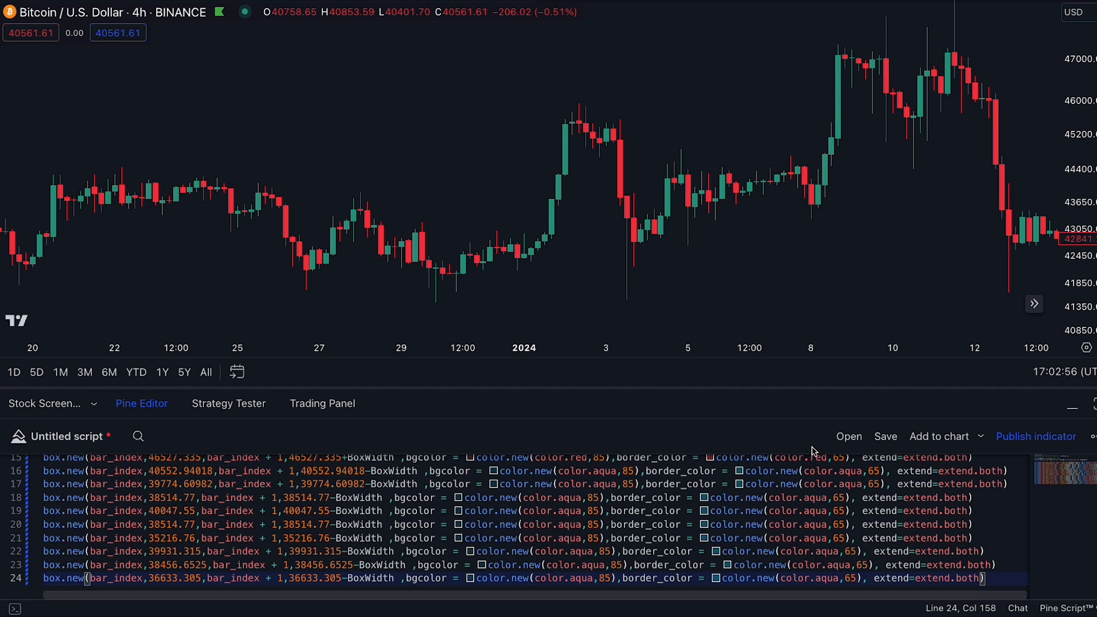
{"action": "left_click", "coordinate": [938, 436]}
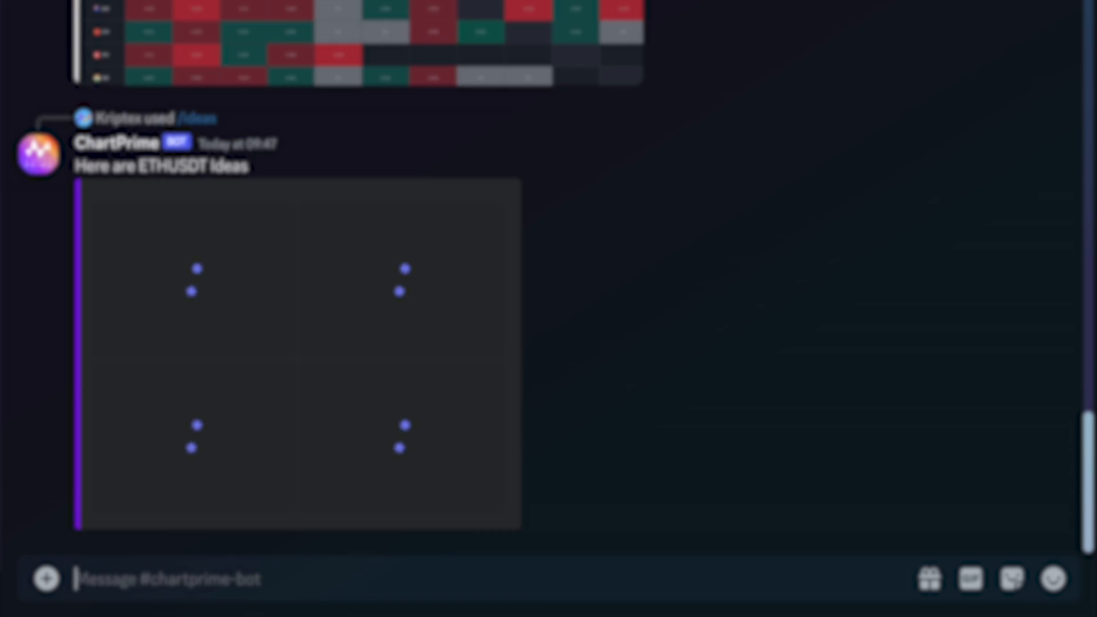
Type /coi to bring up the /coin-heat command
{"action": "type", "text": "/coi"}
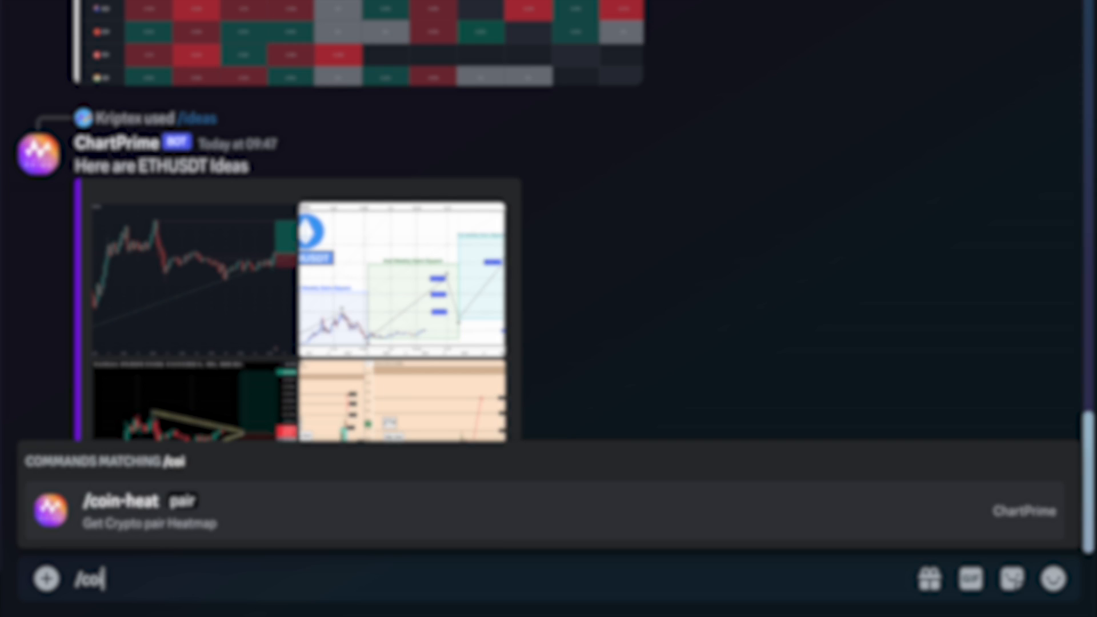